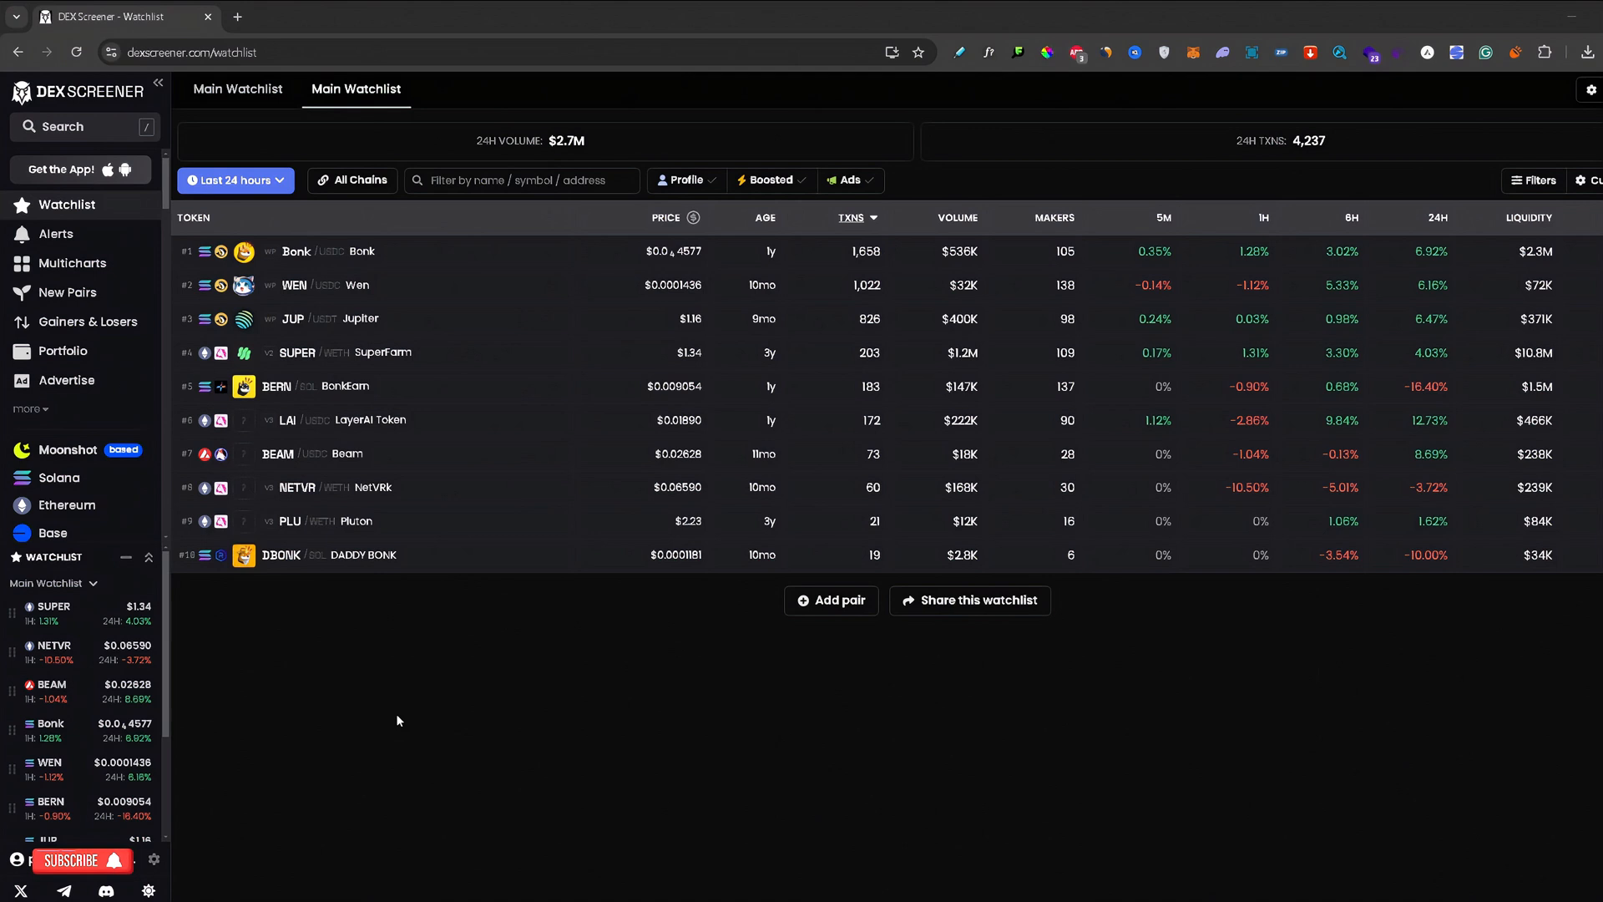
pyautogui.moveTo(242, 853)
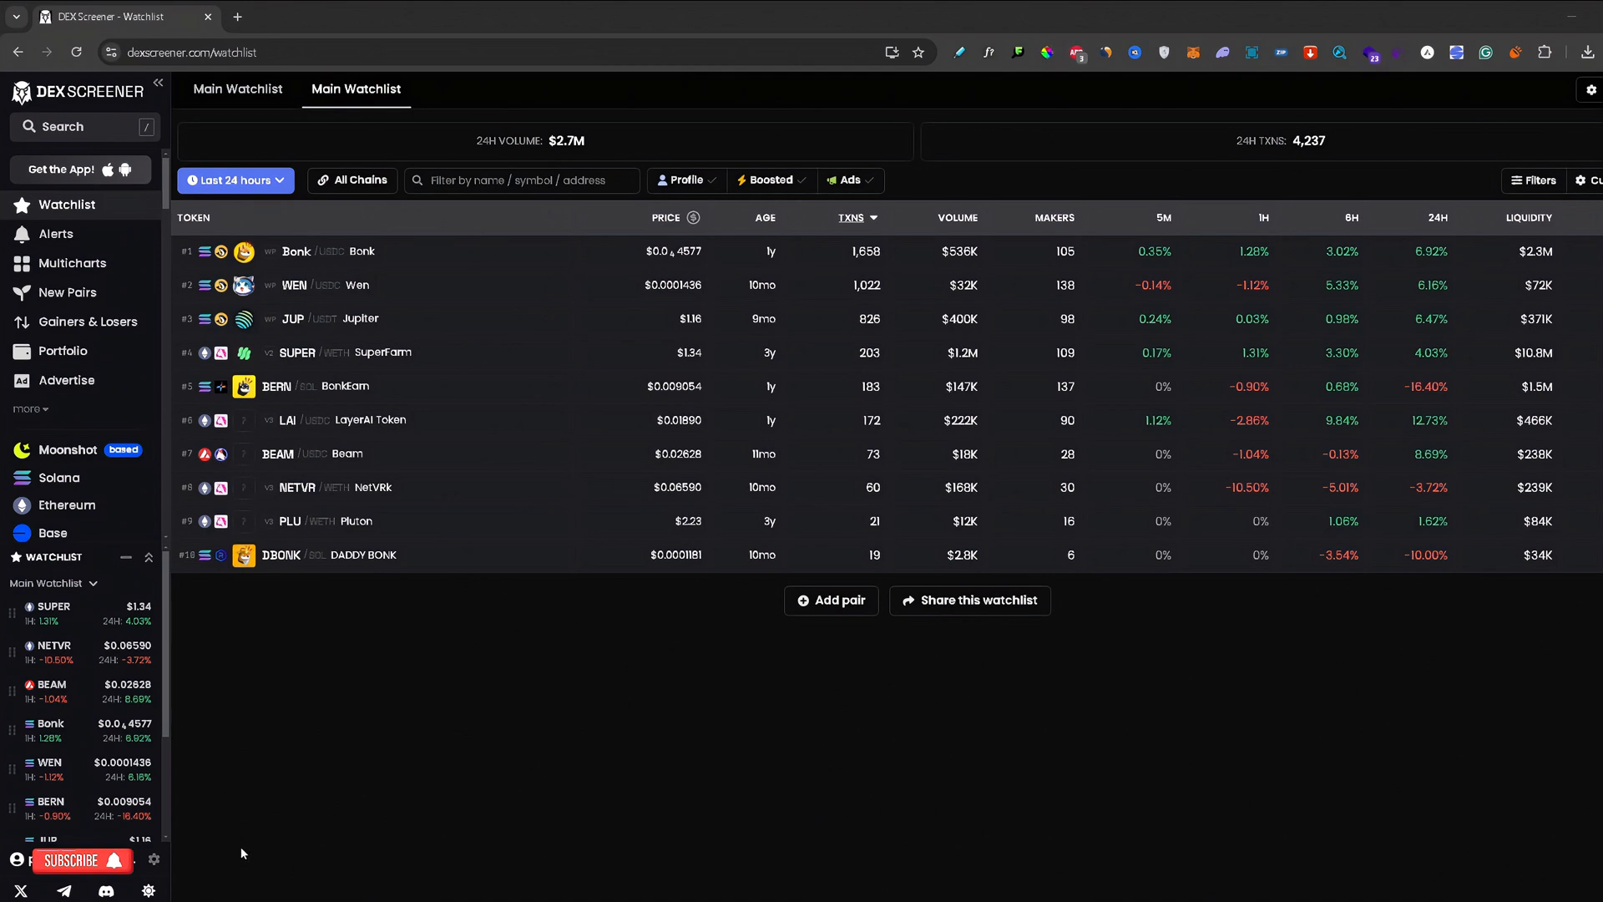
pyautogui.moveTo(95, 839)
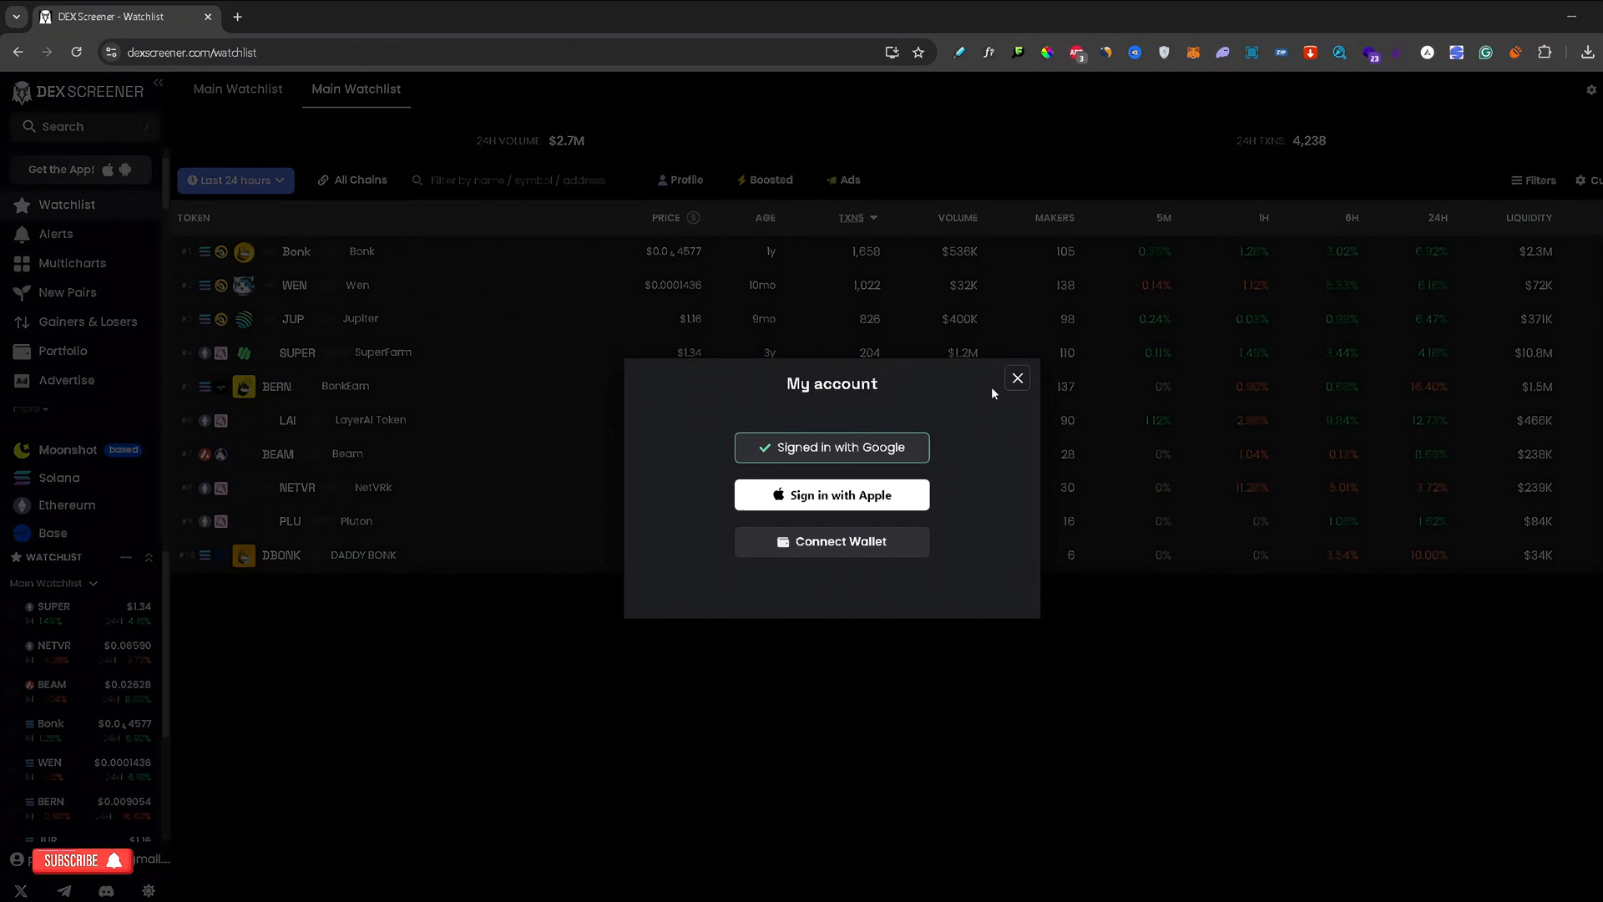
pyautogui.moveTo(966, 393)
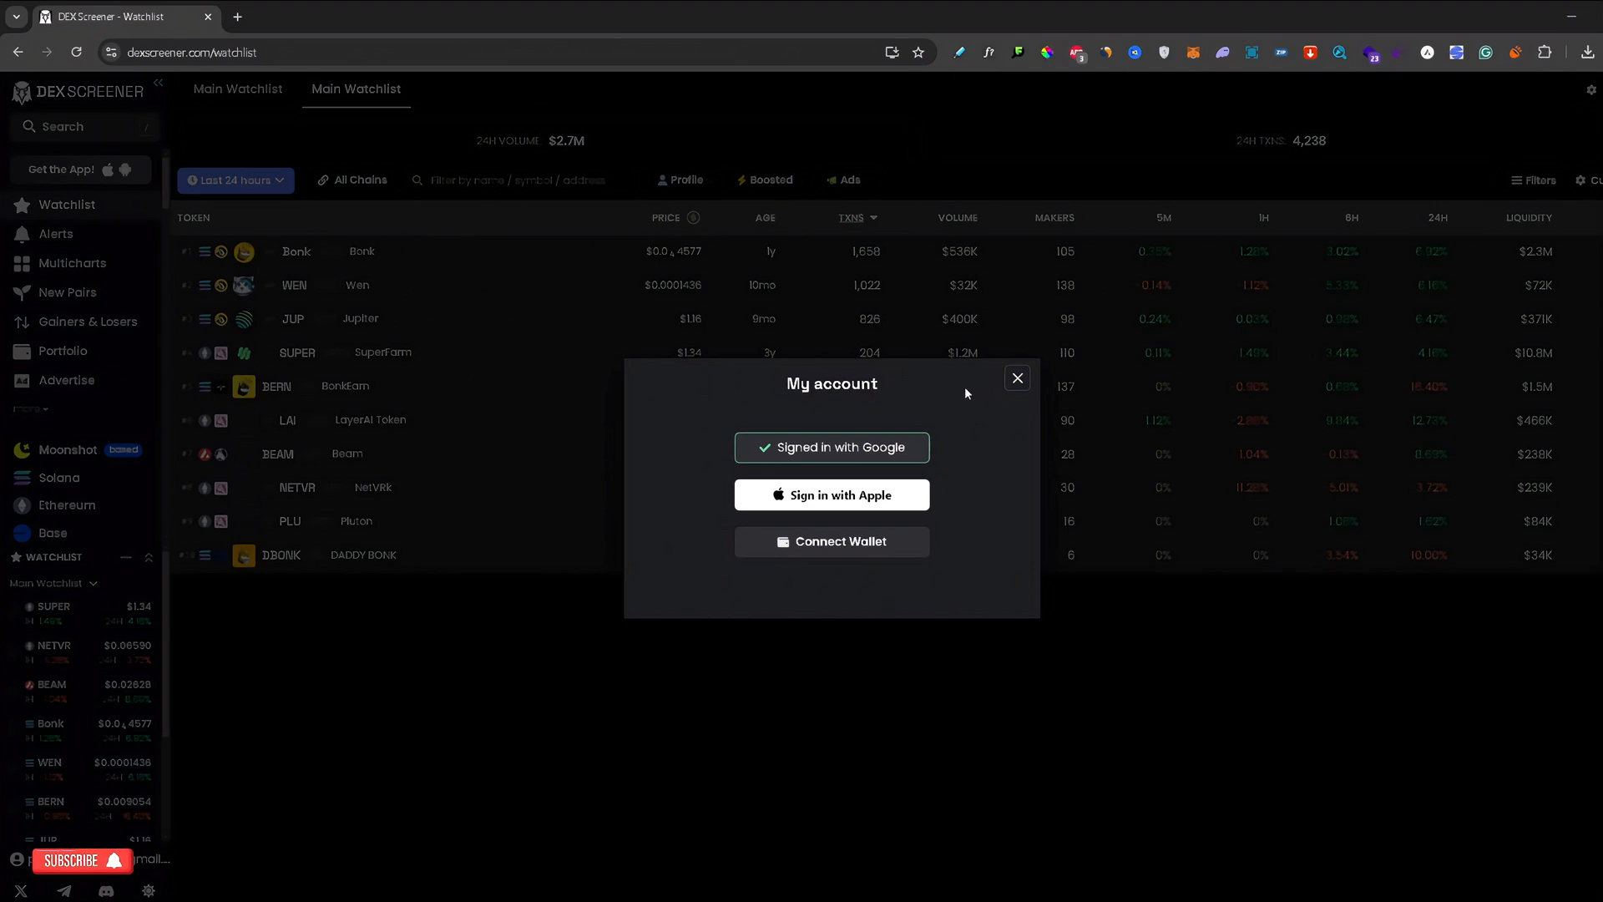
pyautogui.moveTo(688, 445)
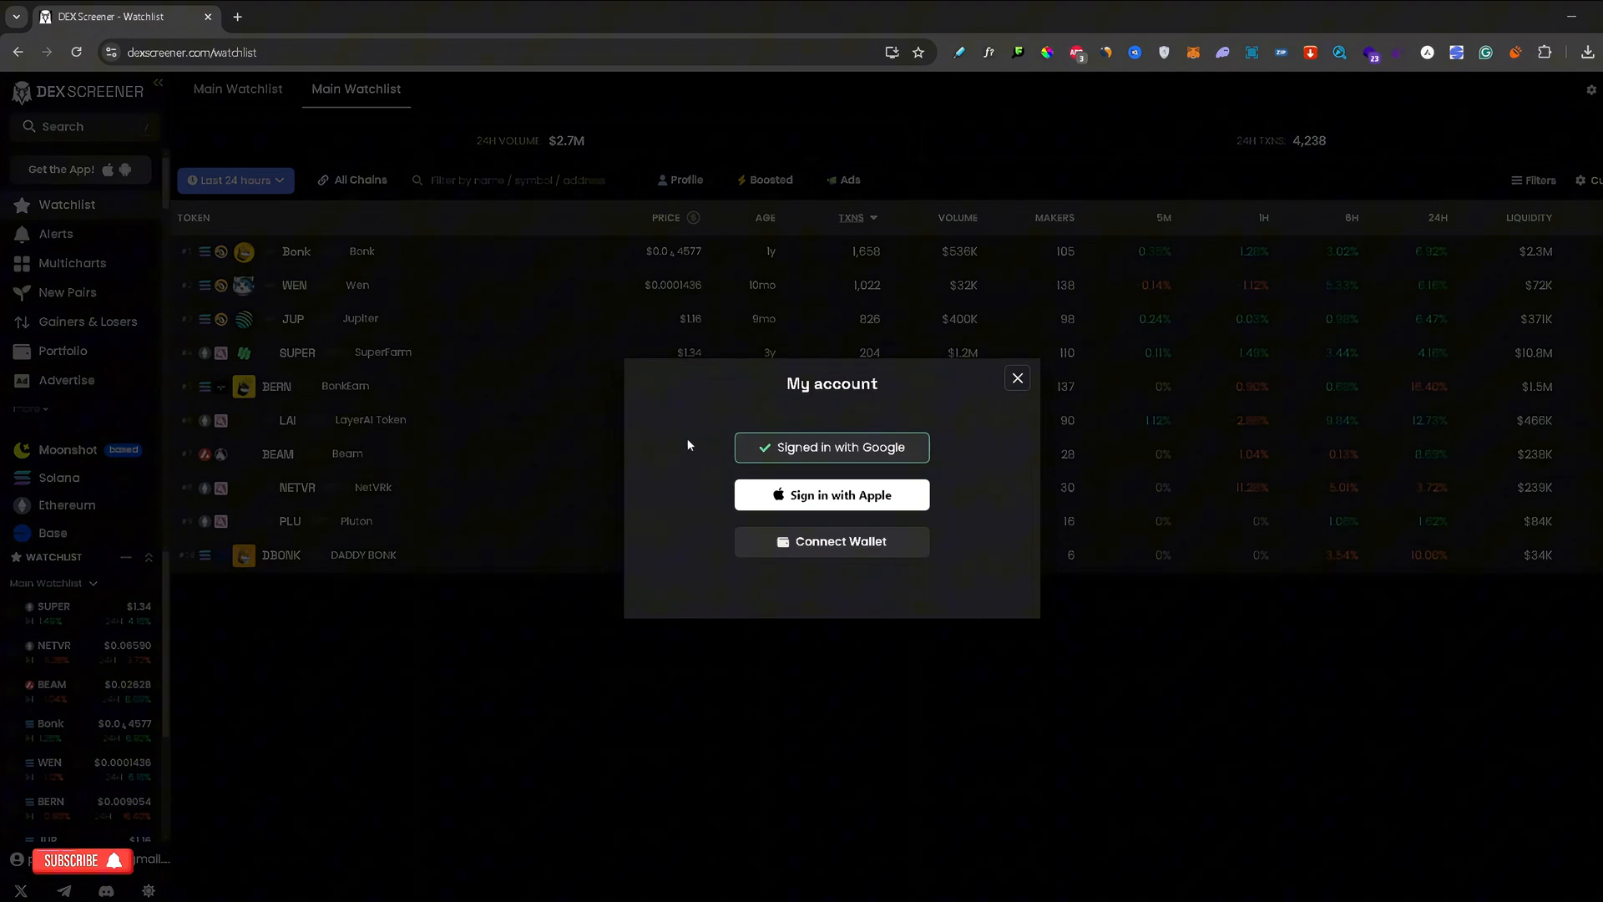
pyautogui.moveTo(784, 447)
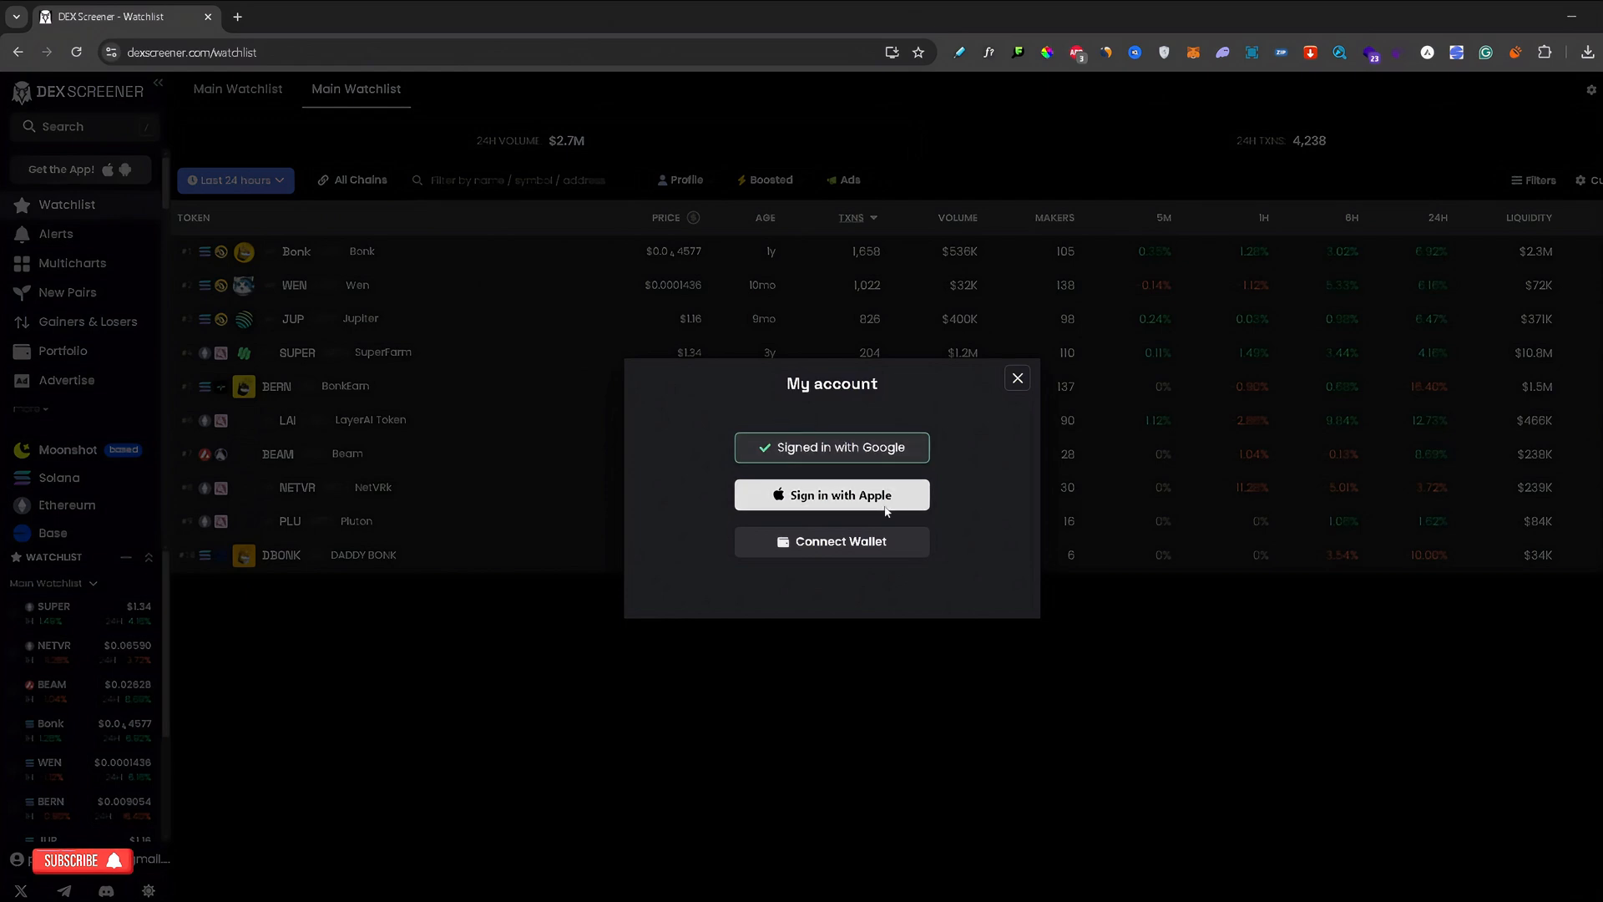
pyautogui.moveTo(897, 547)
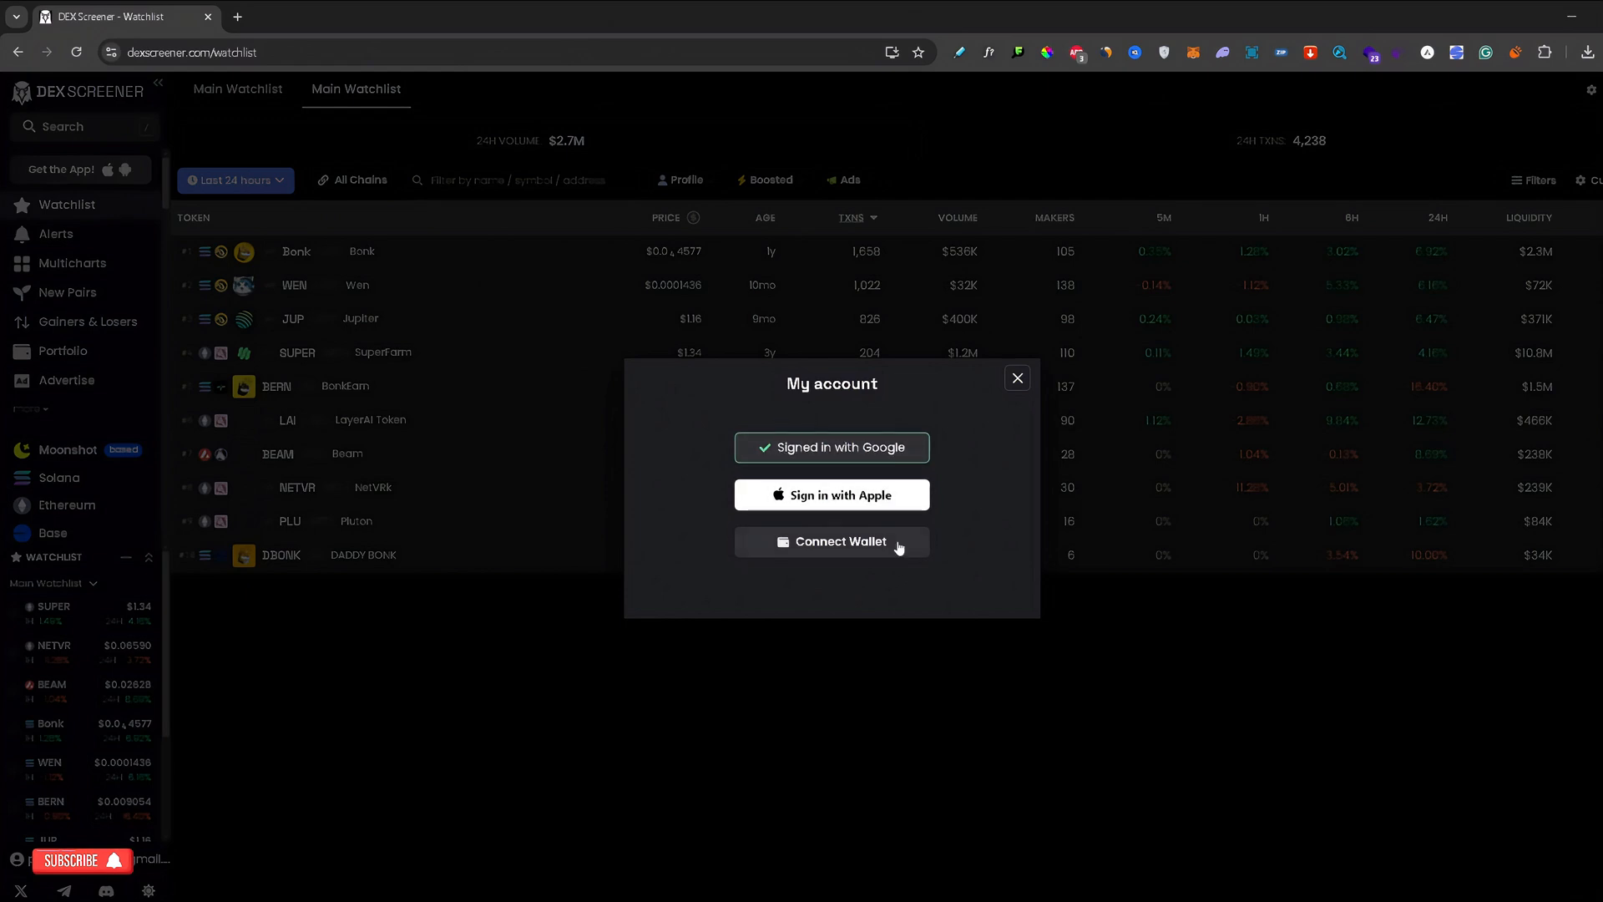
pyautogui.moveTo(871, 555)
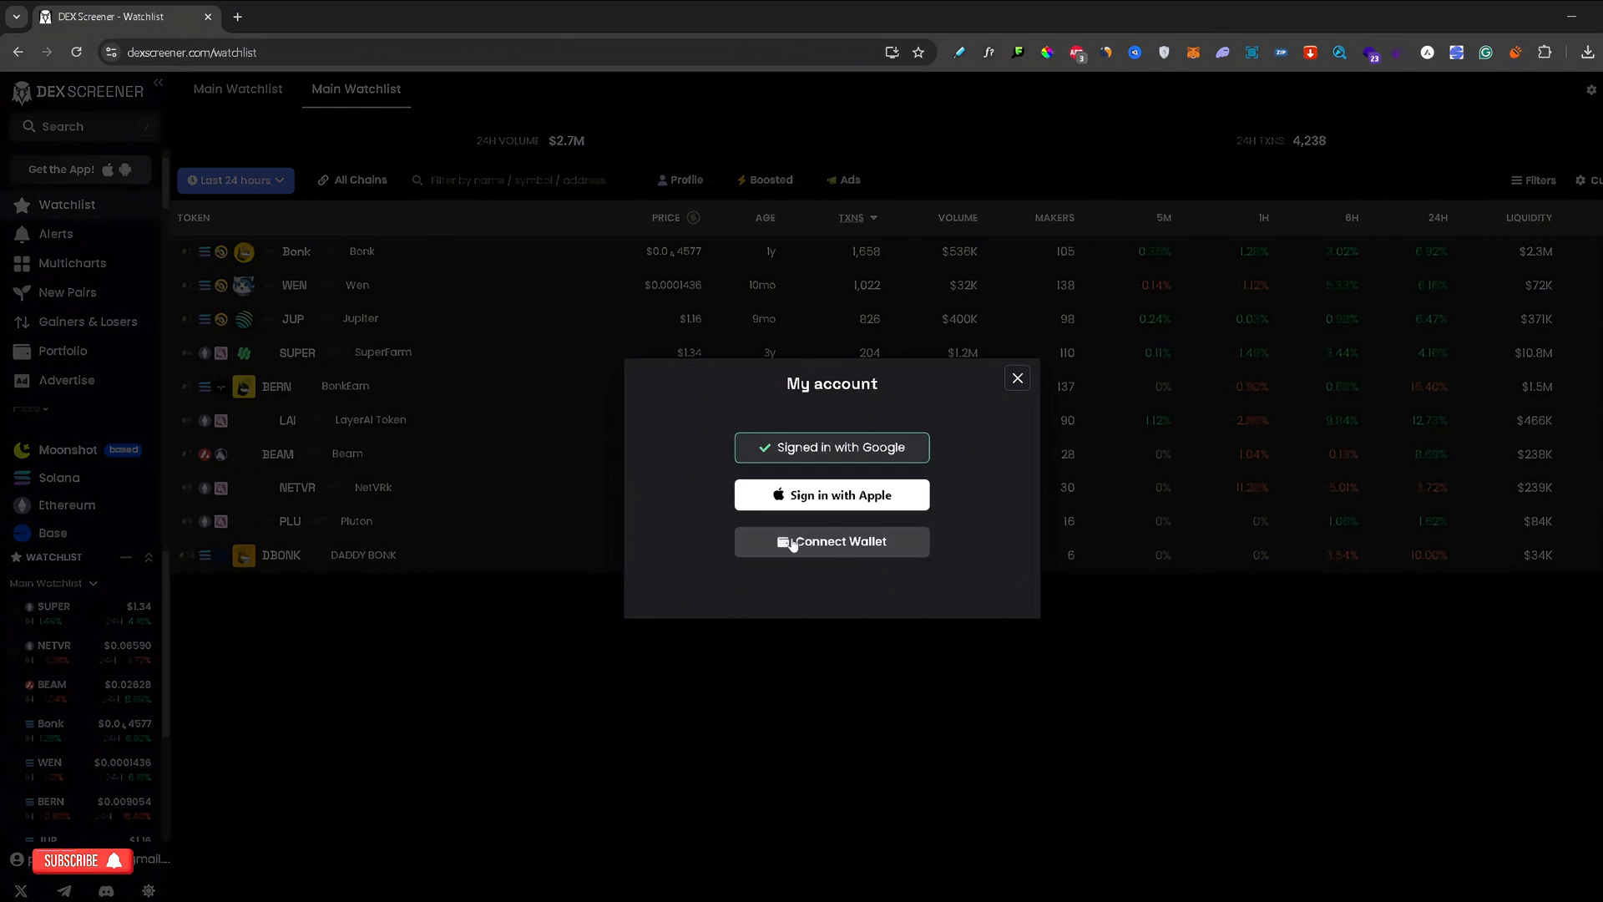
# Step: Choose Connect Wallet in the My account dialog to list wallet options
pyautogui.click(832, 541)
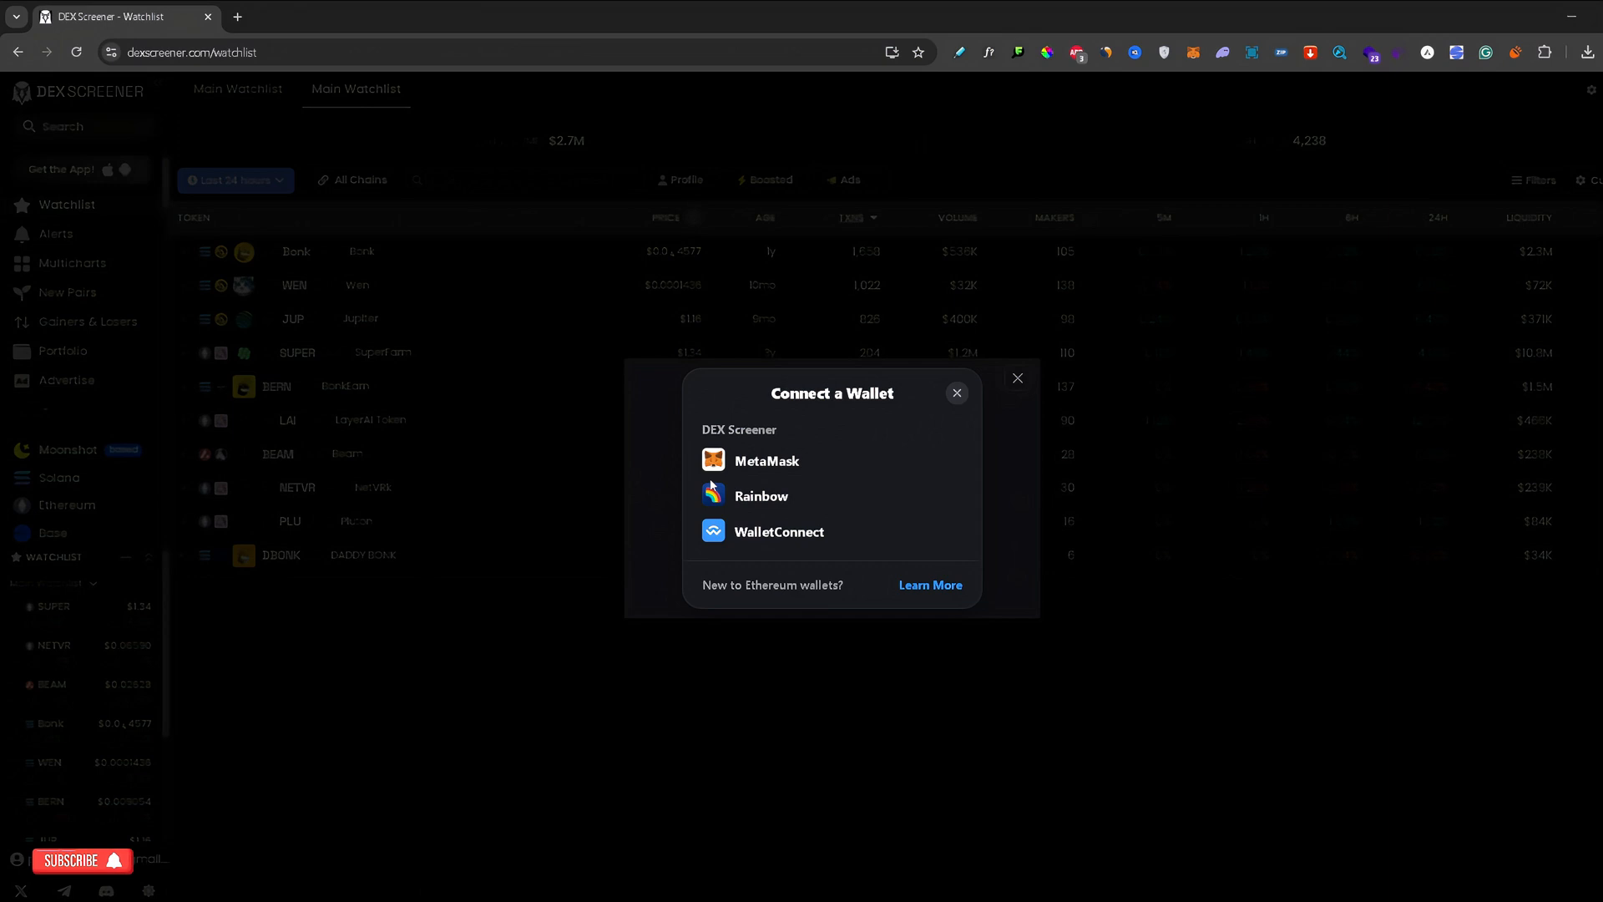
pyautogui.moveTo(782, 466)
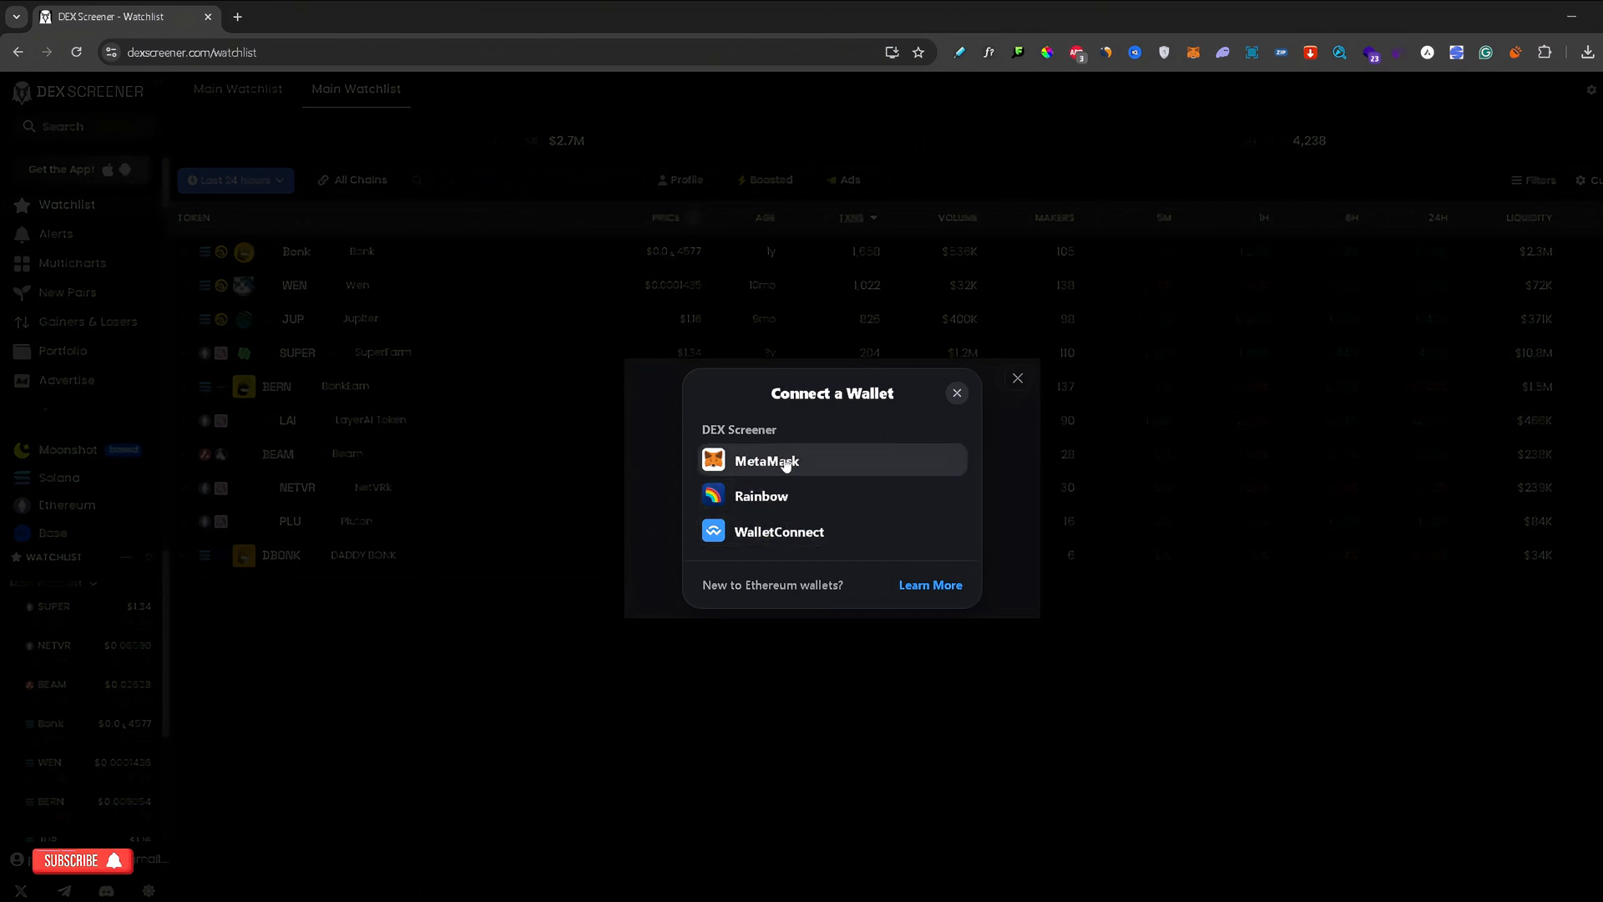
# Step: Pick MetaMask from the wallet options
pyautogui.click(765, 460)
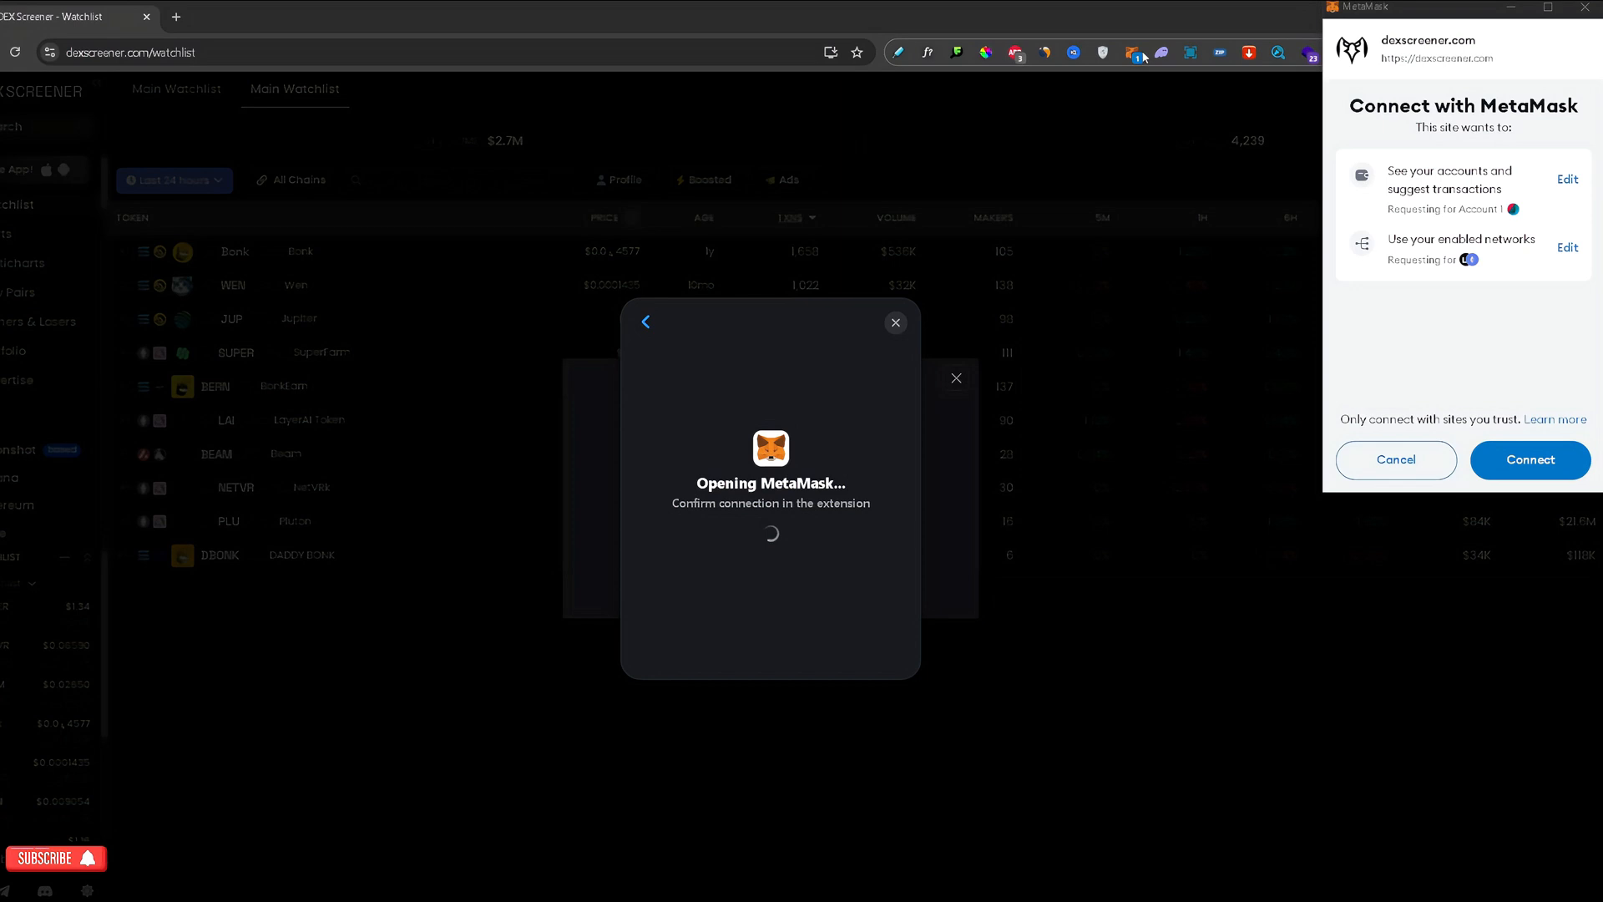
pyautogui.moveTo(1480, 360)
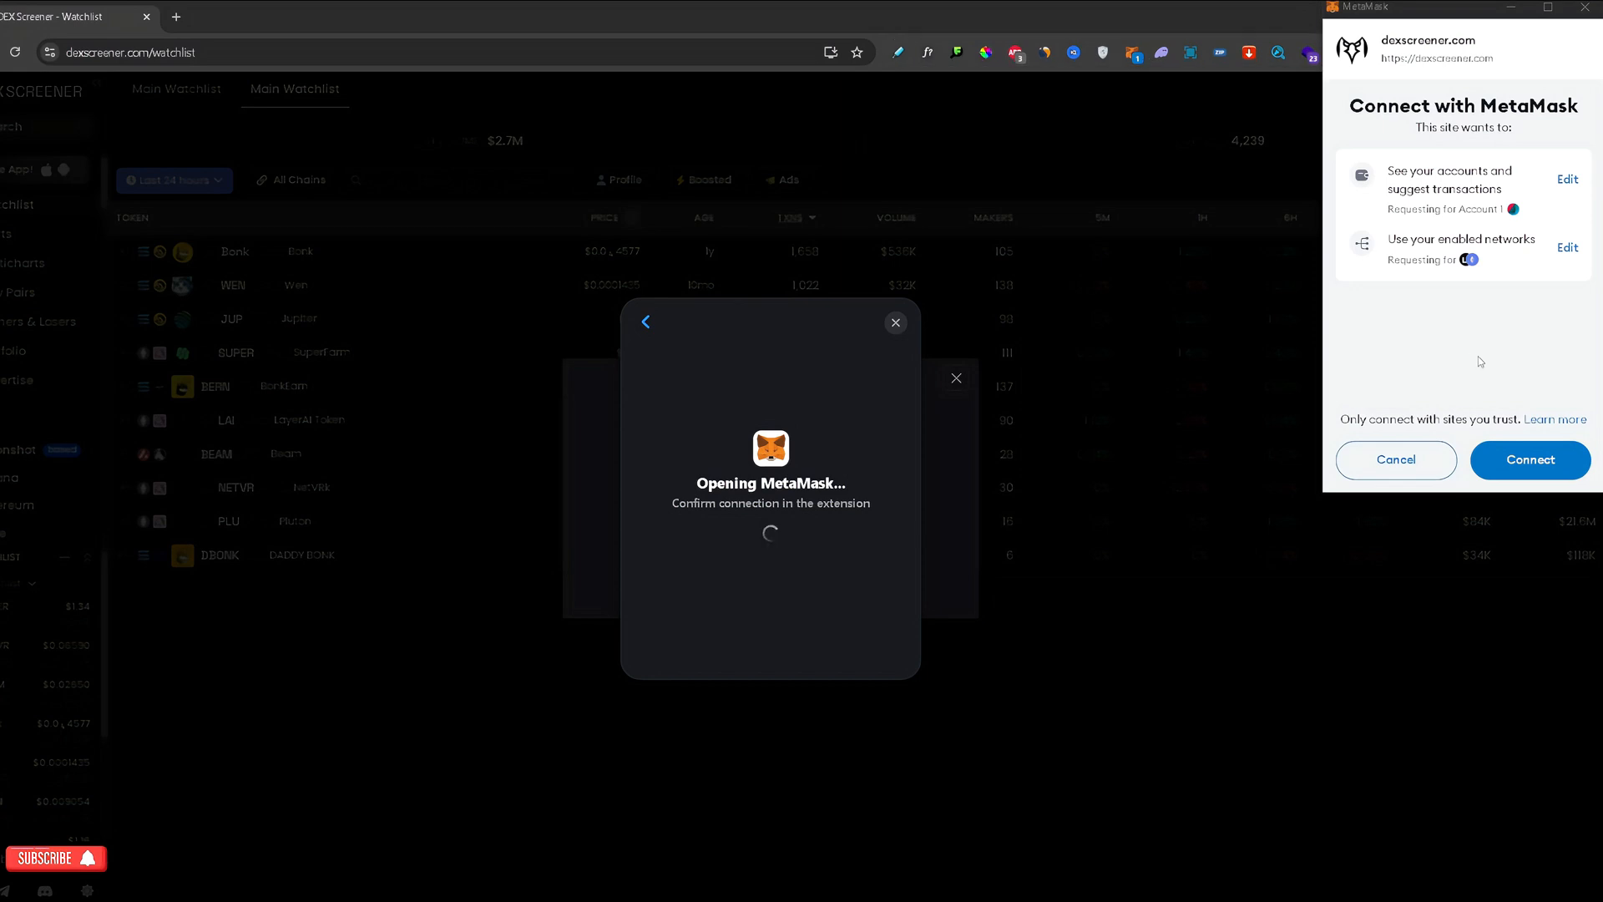
pyautogui.moveTo(1552, 207)
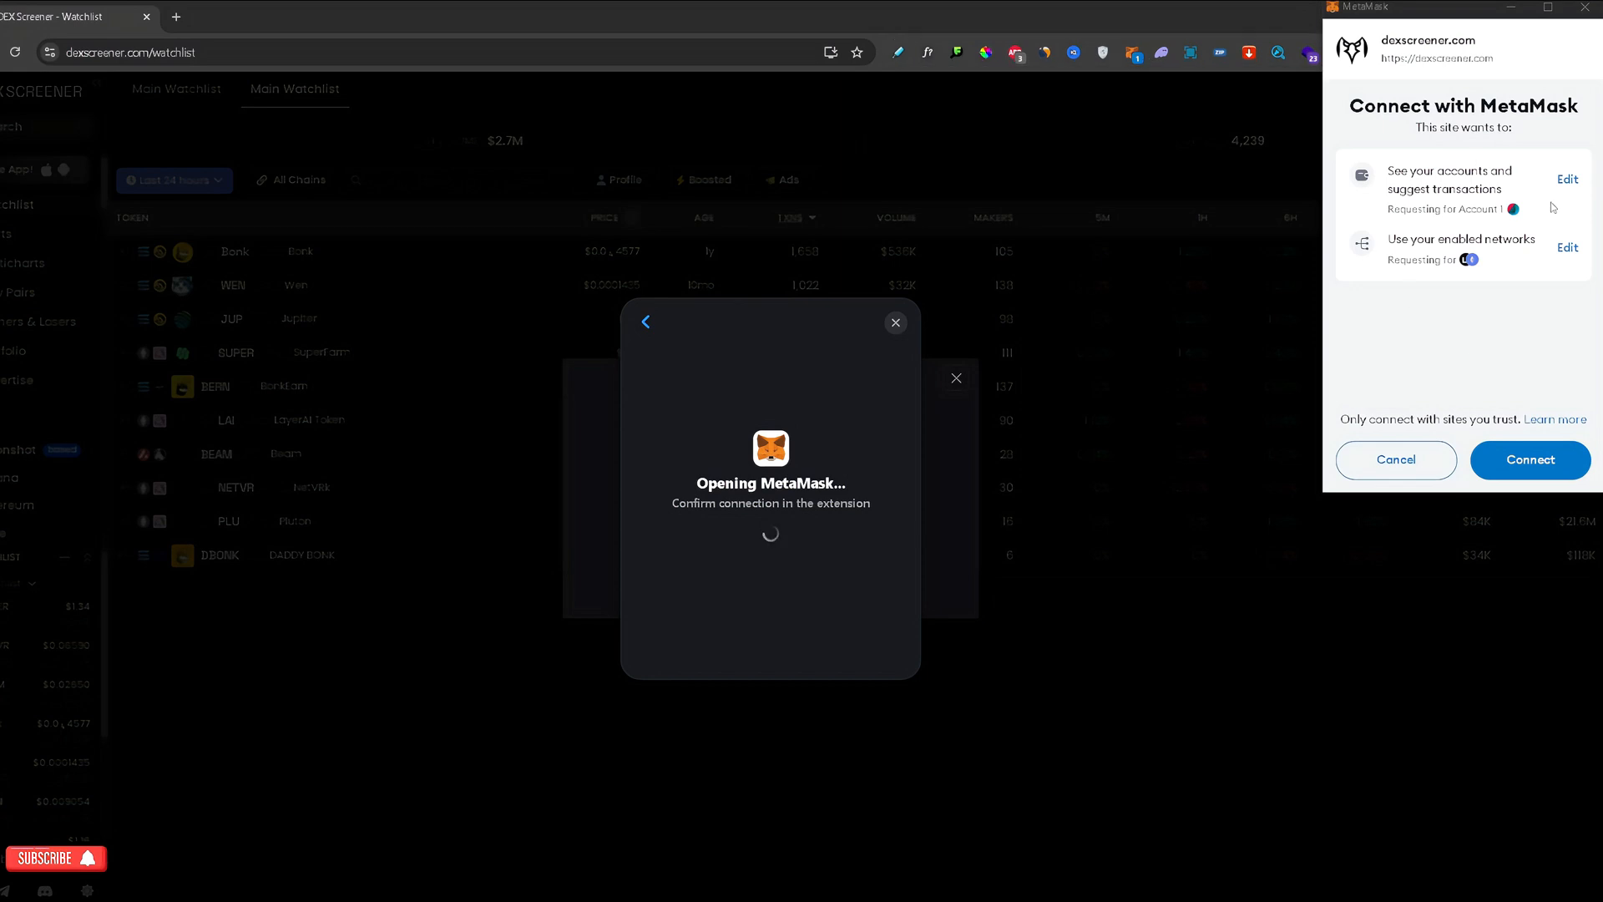
pyautogui.moveTo(1482, 164)
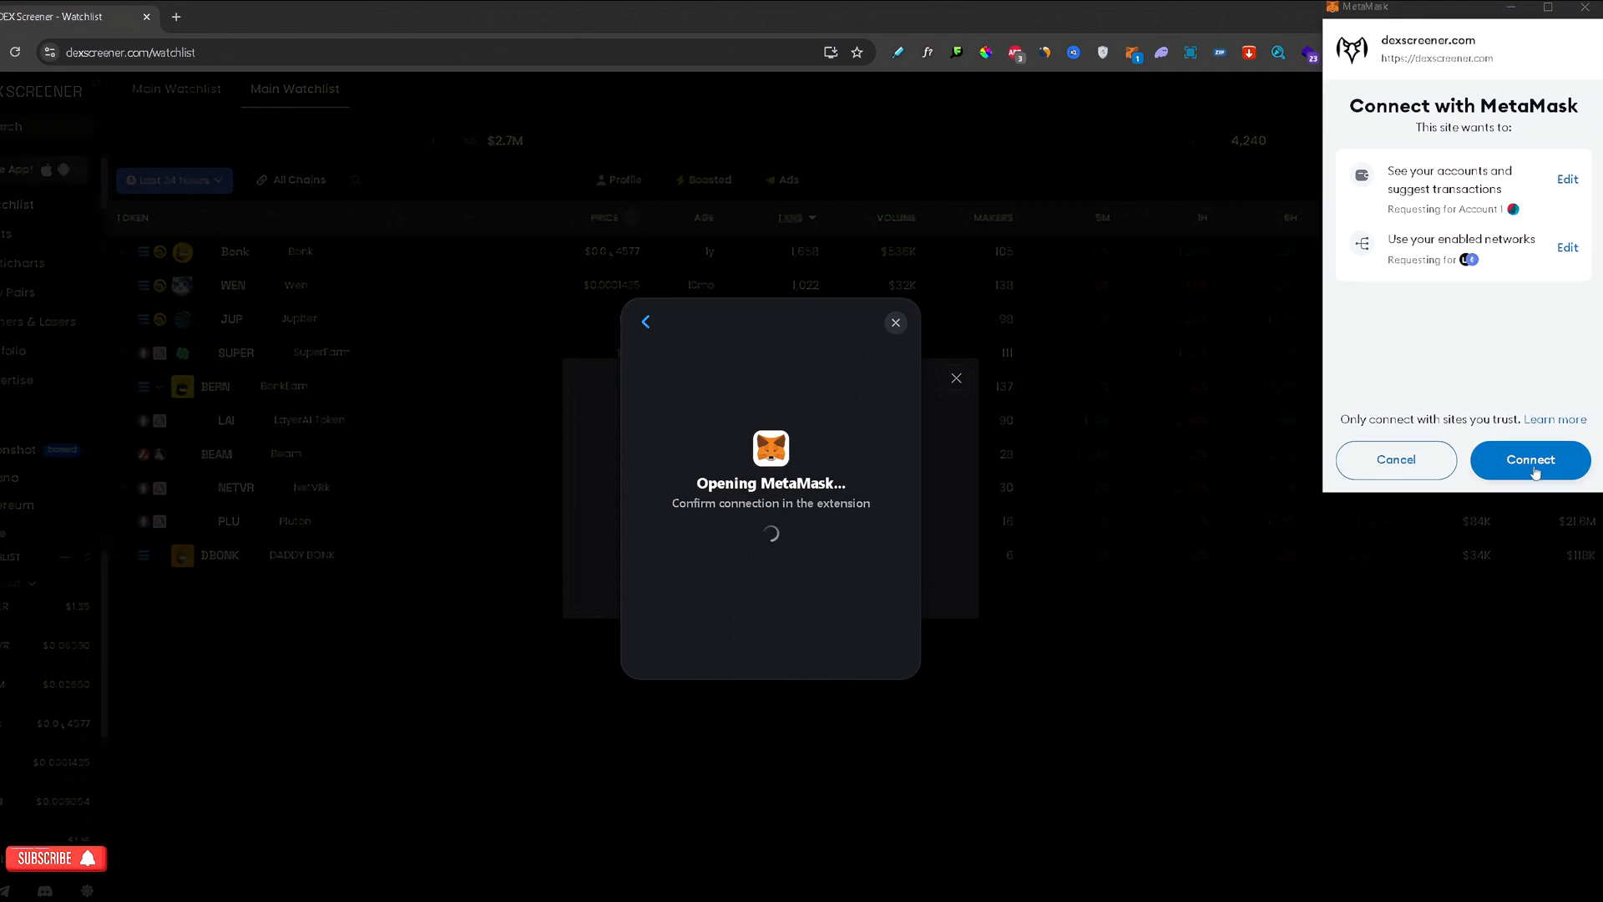
# Step: Approve the MetaMask connection request from dexscreener.com
pyautogui.click(1529, 459)
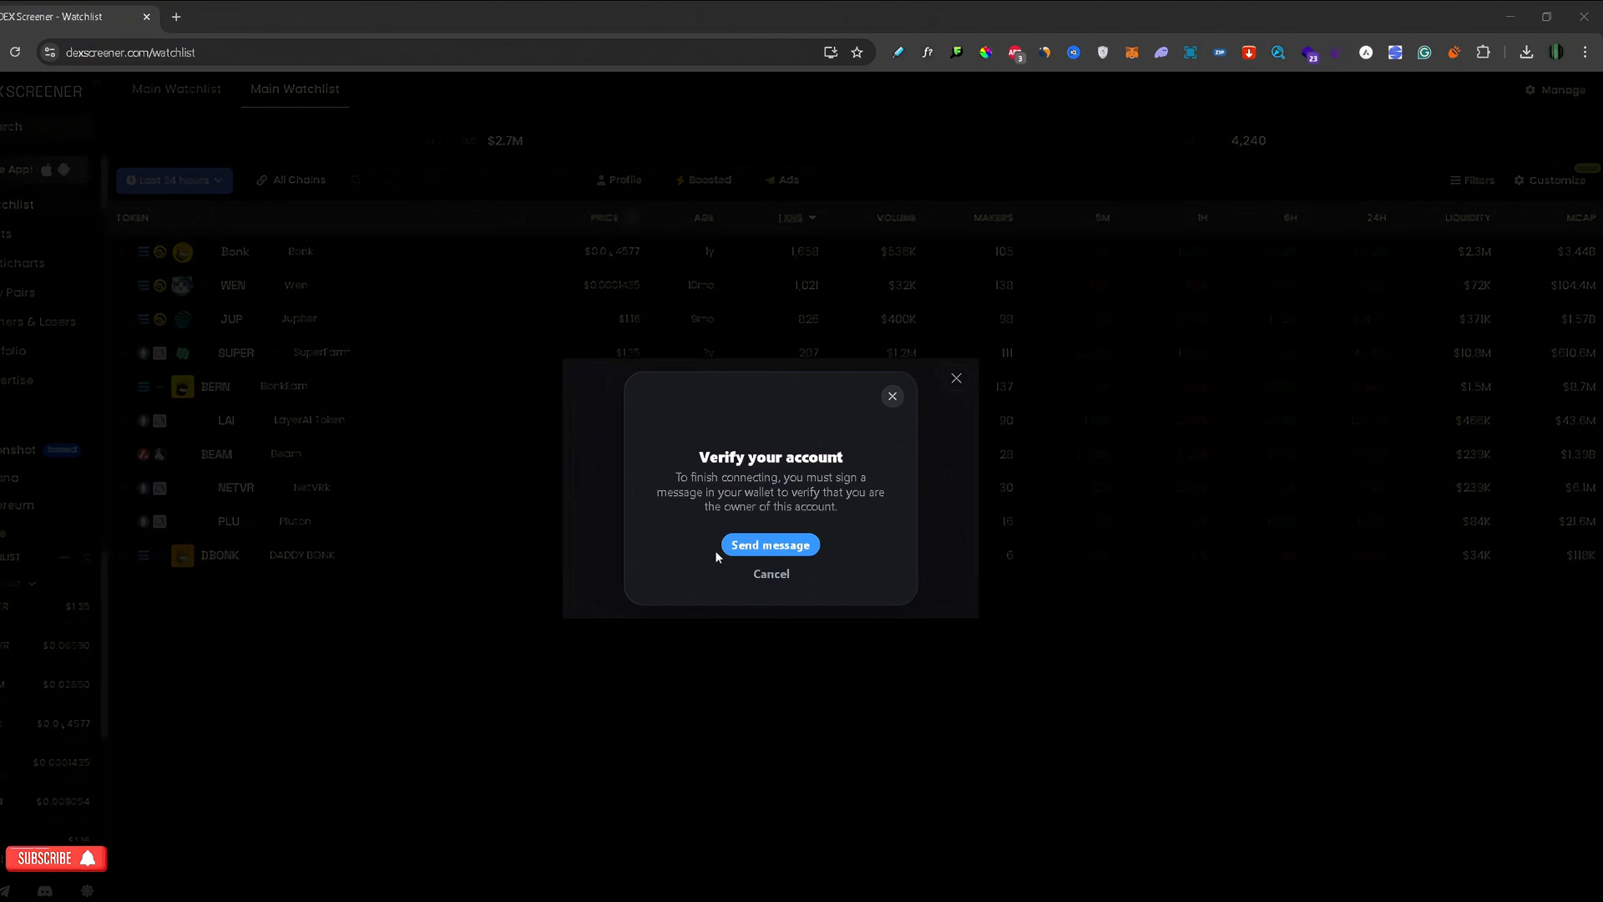
# Step: Send the account verification message to MetaMask for signing
pyautogui.click(769, 543)
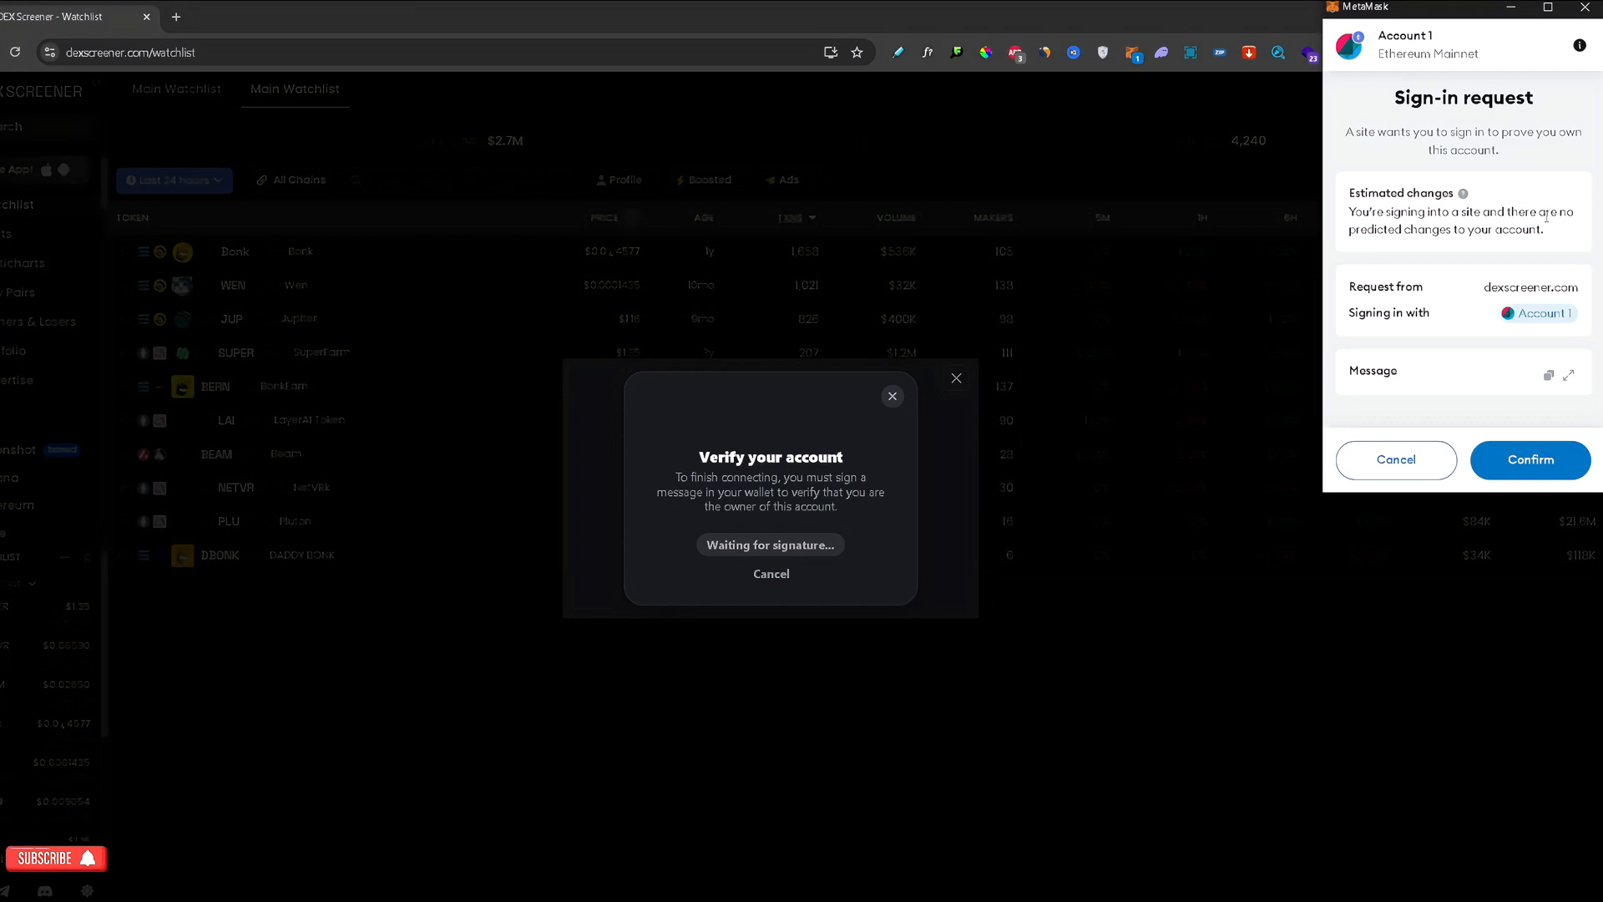
pyautogui.moveTo(1502, 261)
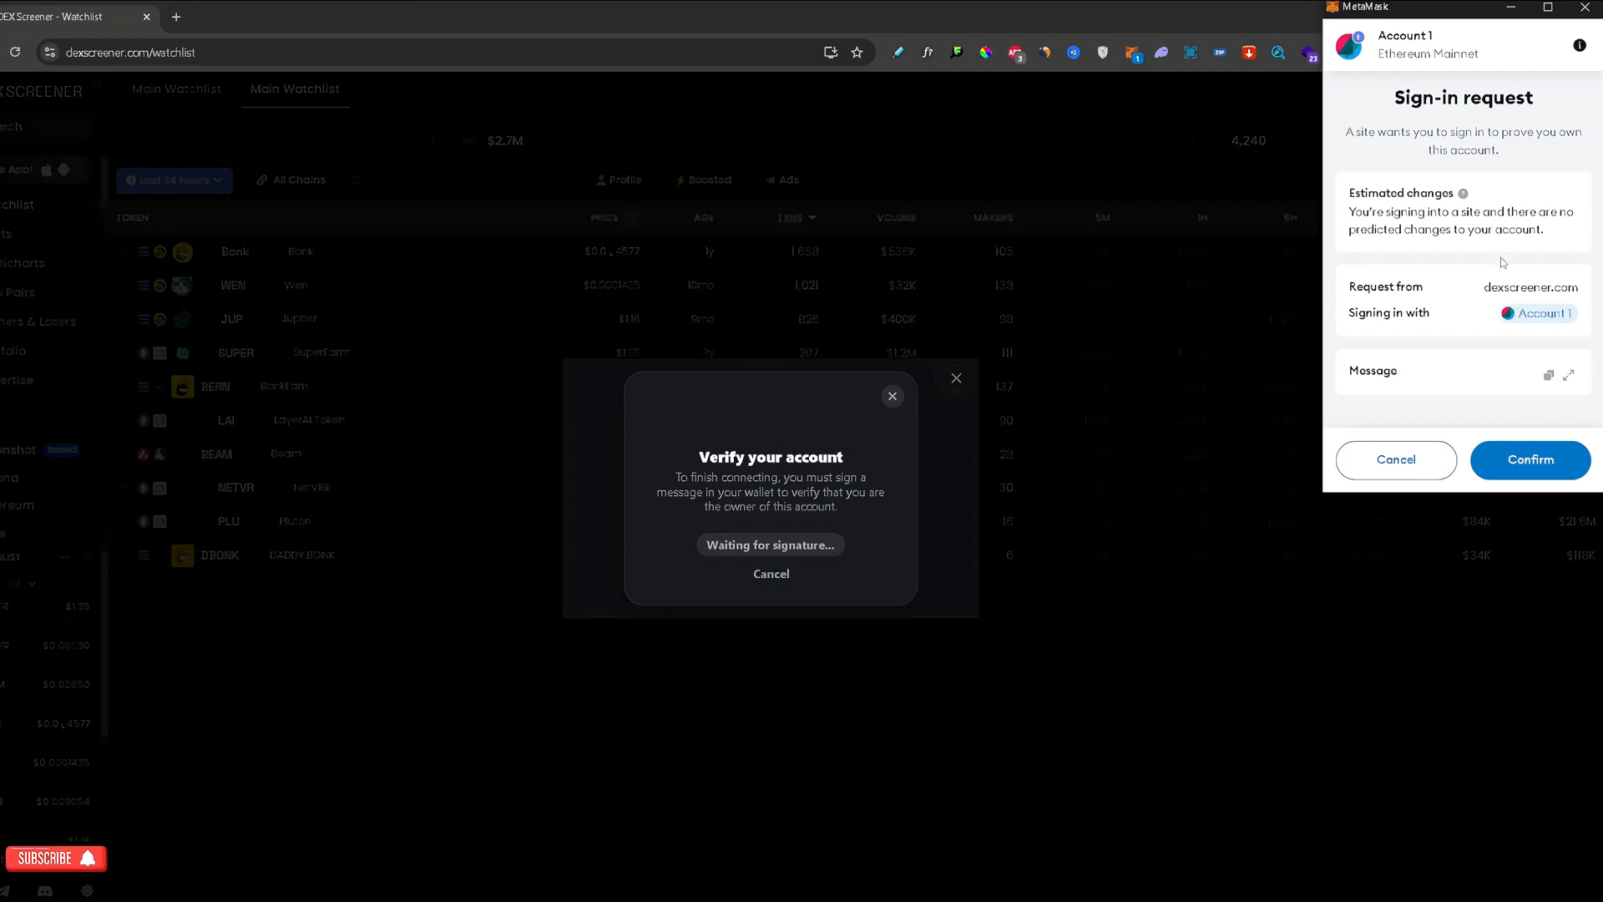
pyautogui.moveTo(1534, 289)
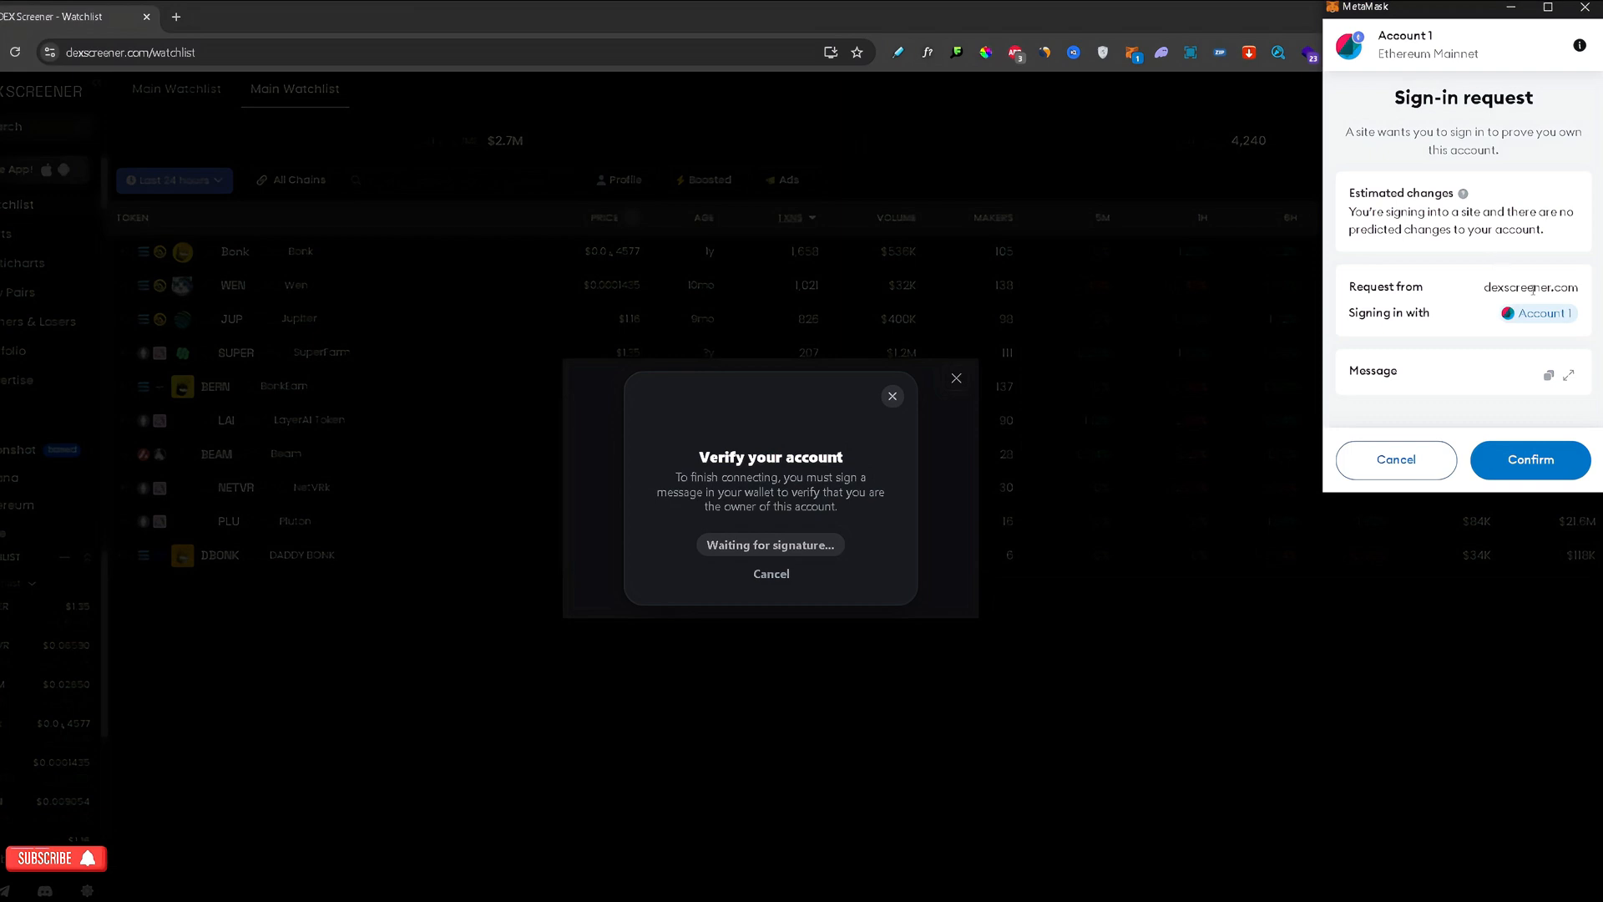
pyautogui.moveTo(1445, 306)
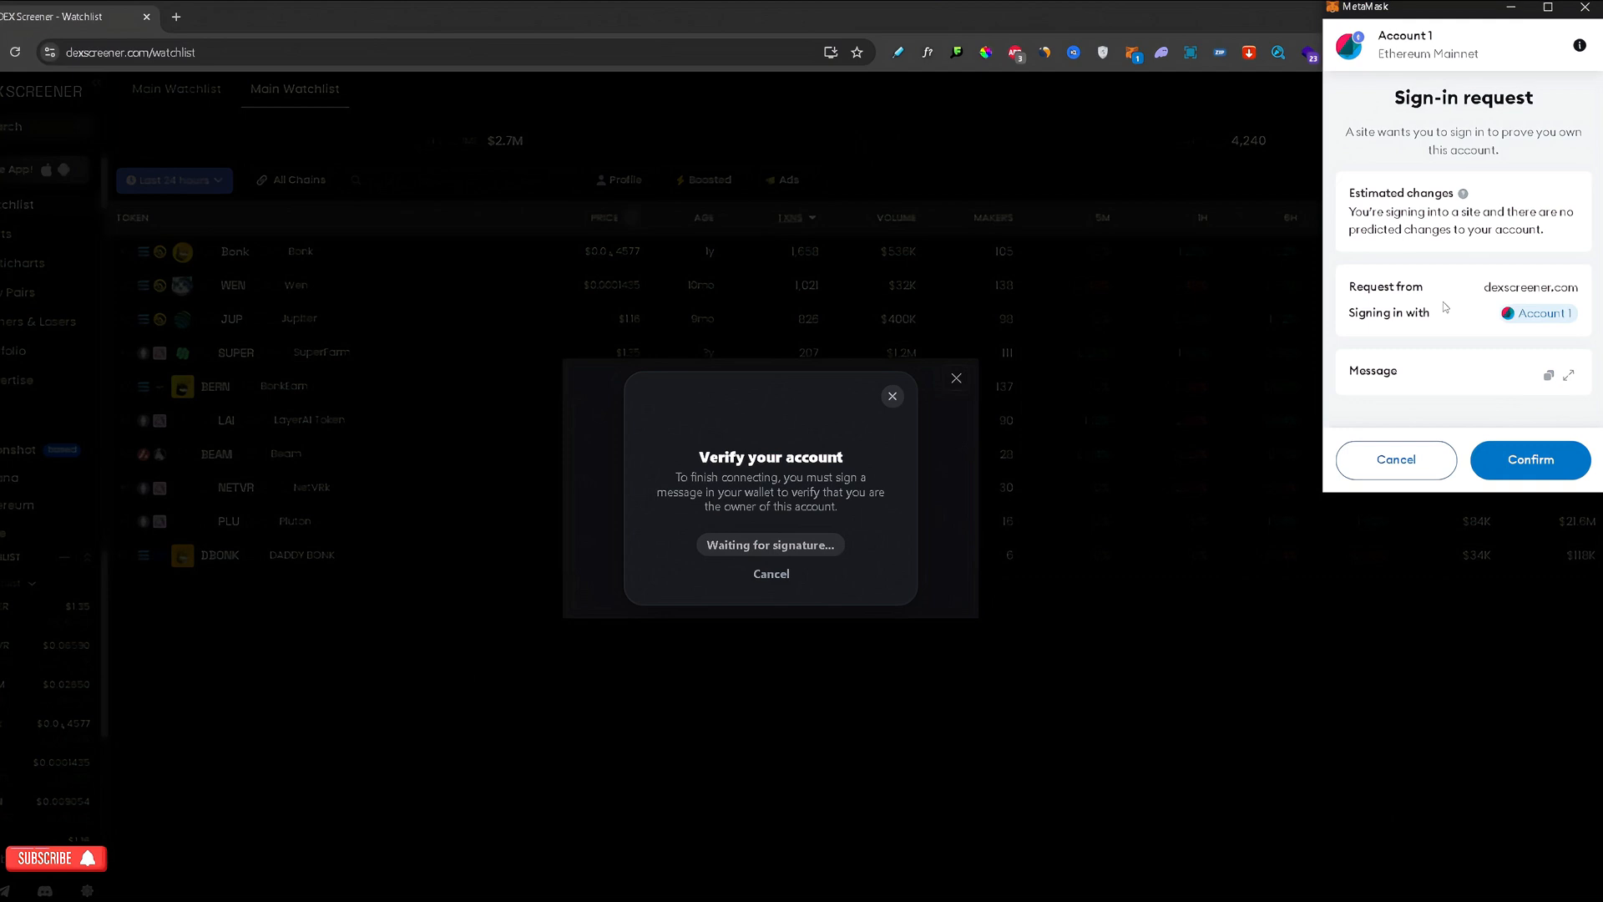
pyautogui.moveTo(1530, 424)
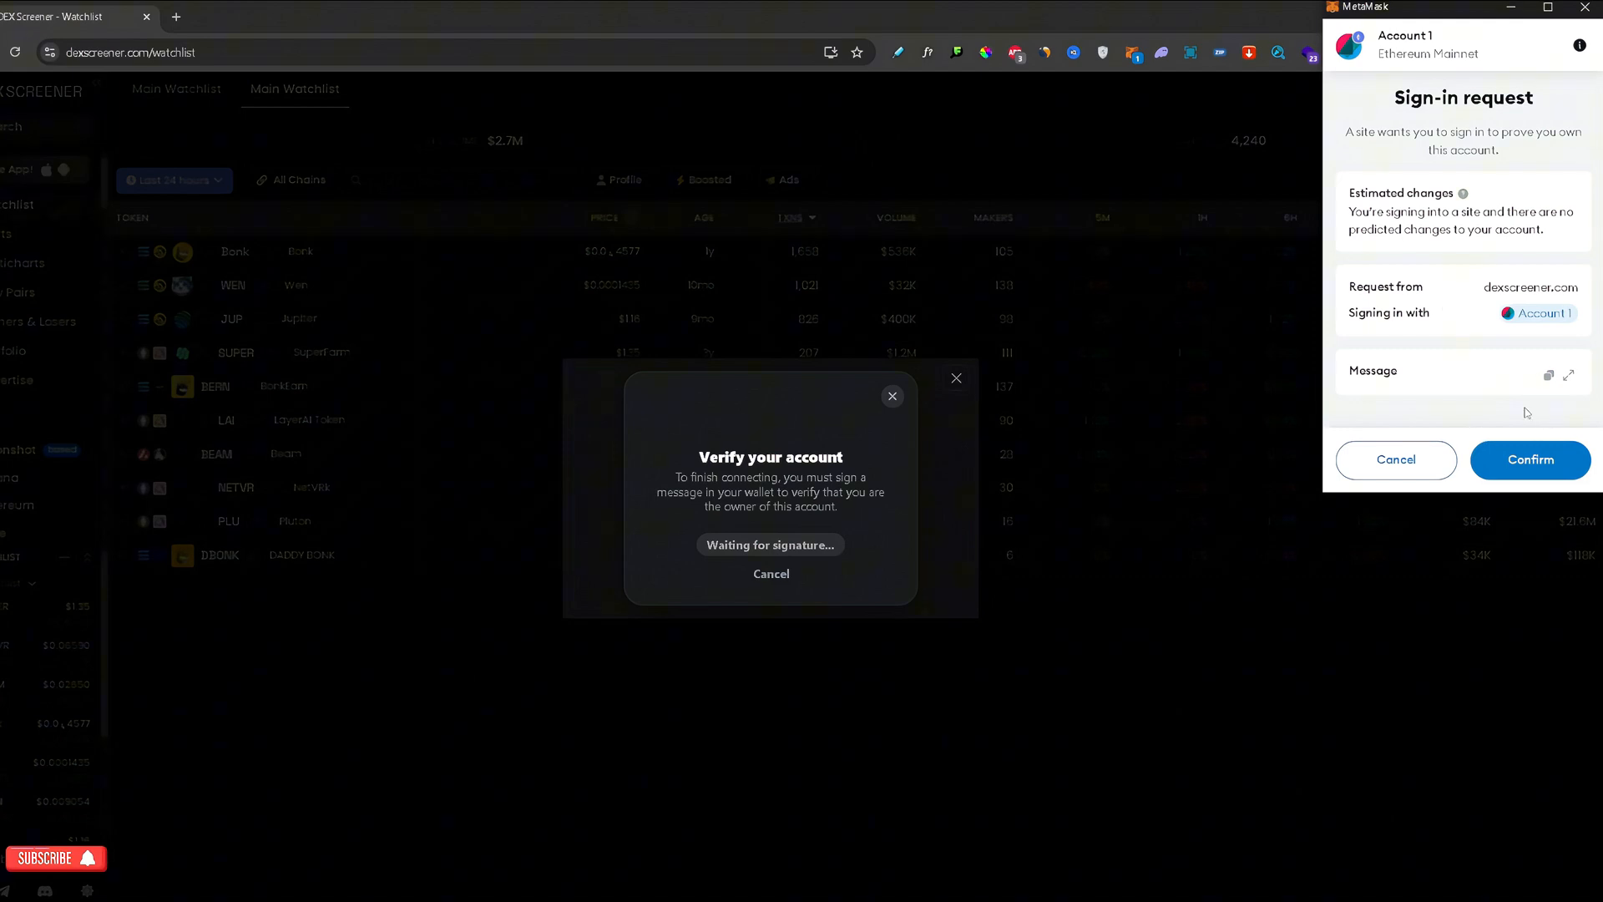
pyautogui.moveTo(1539, 428)
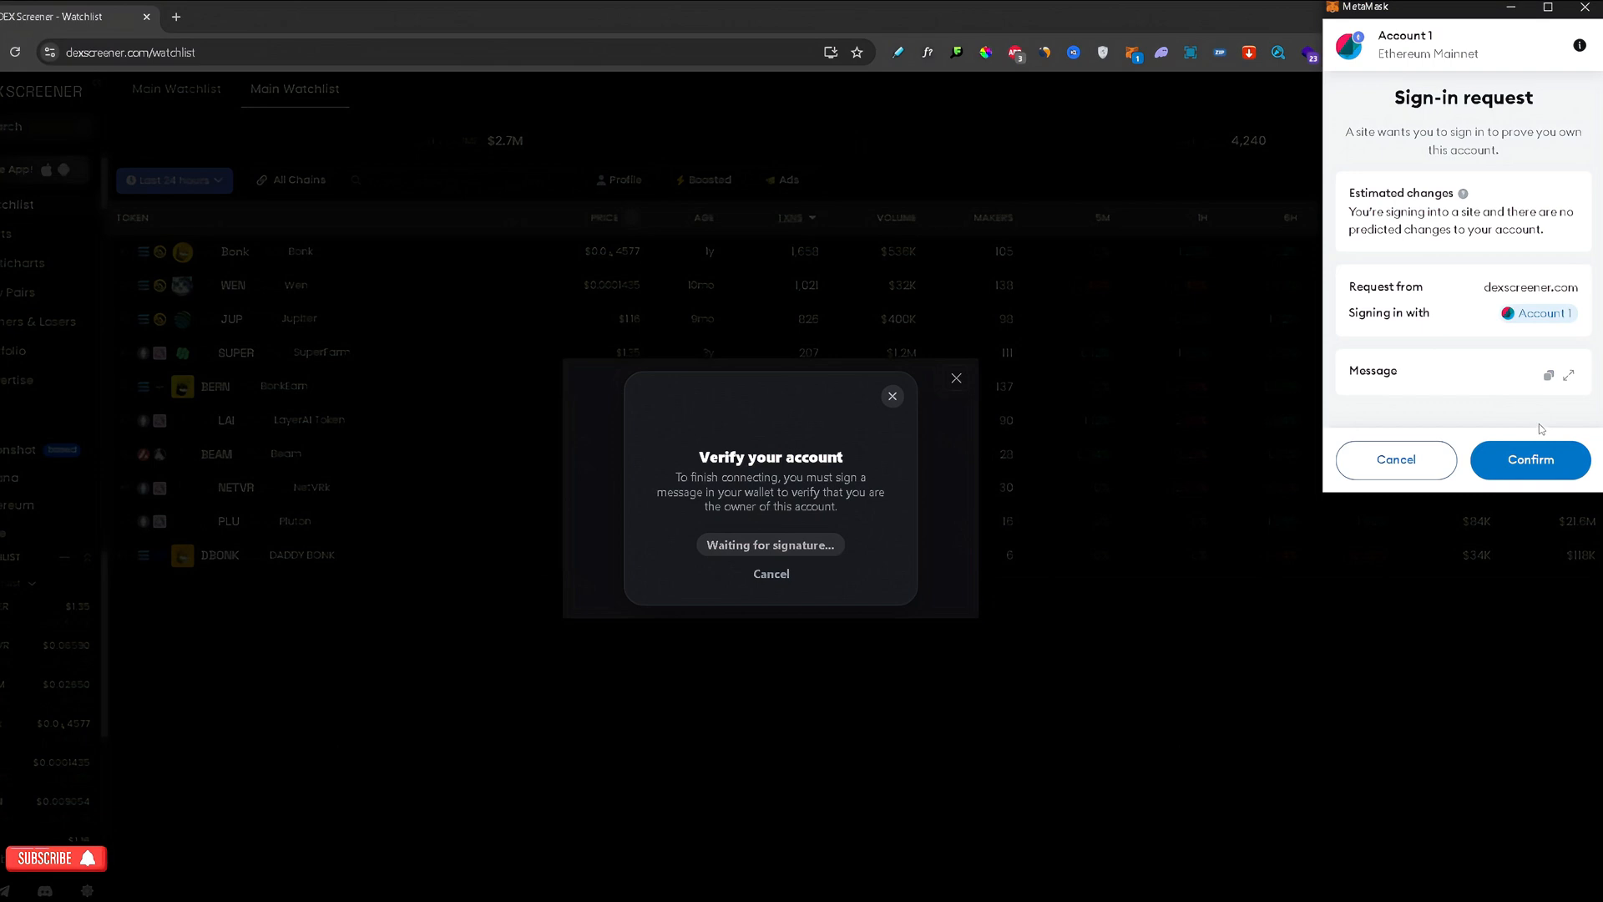
# Step: Confirm the dexscreener.com sign-in request for Account 1 in MetaMask
pyautogui.click(1529, 460)
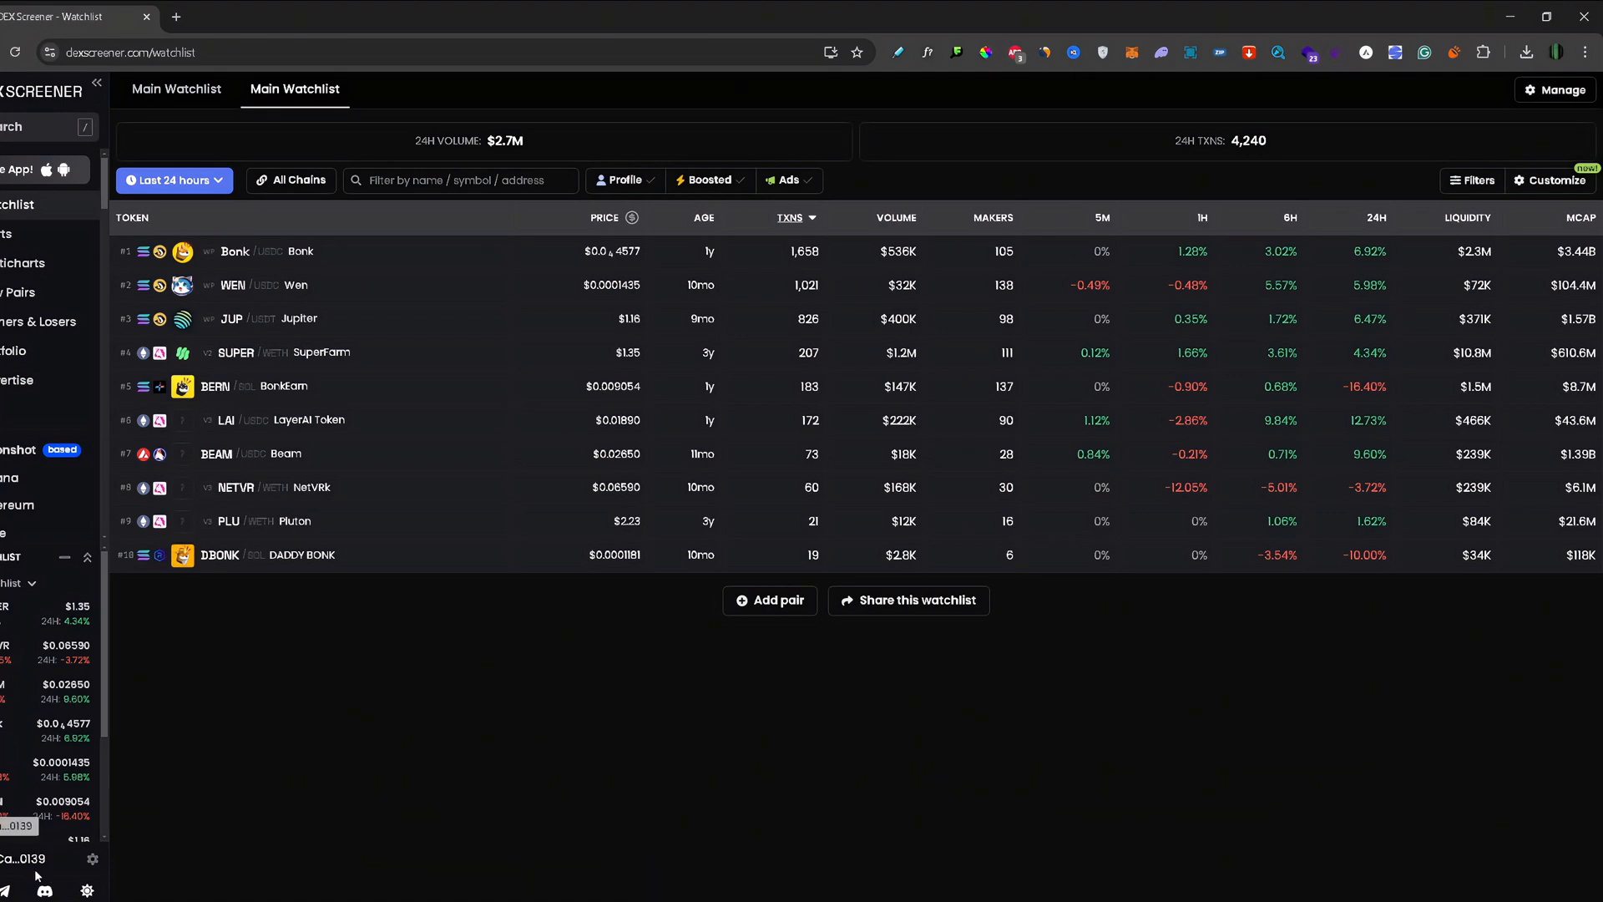
pyautogui.moveTo(343, 755)
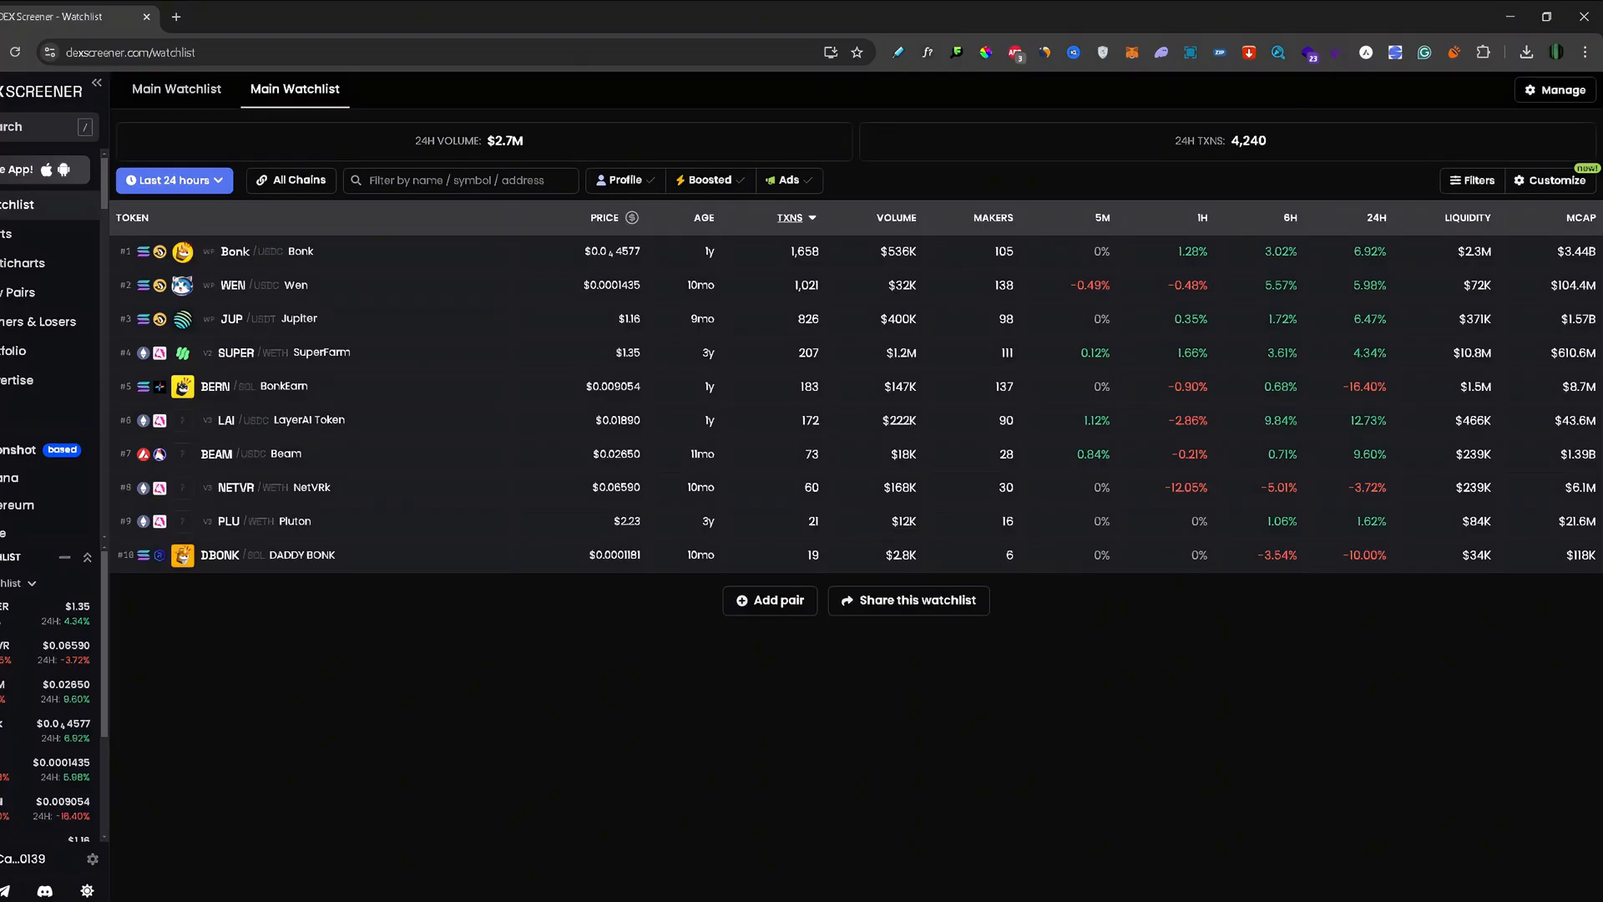
pyautogui.moveTo(342, 754)
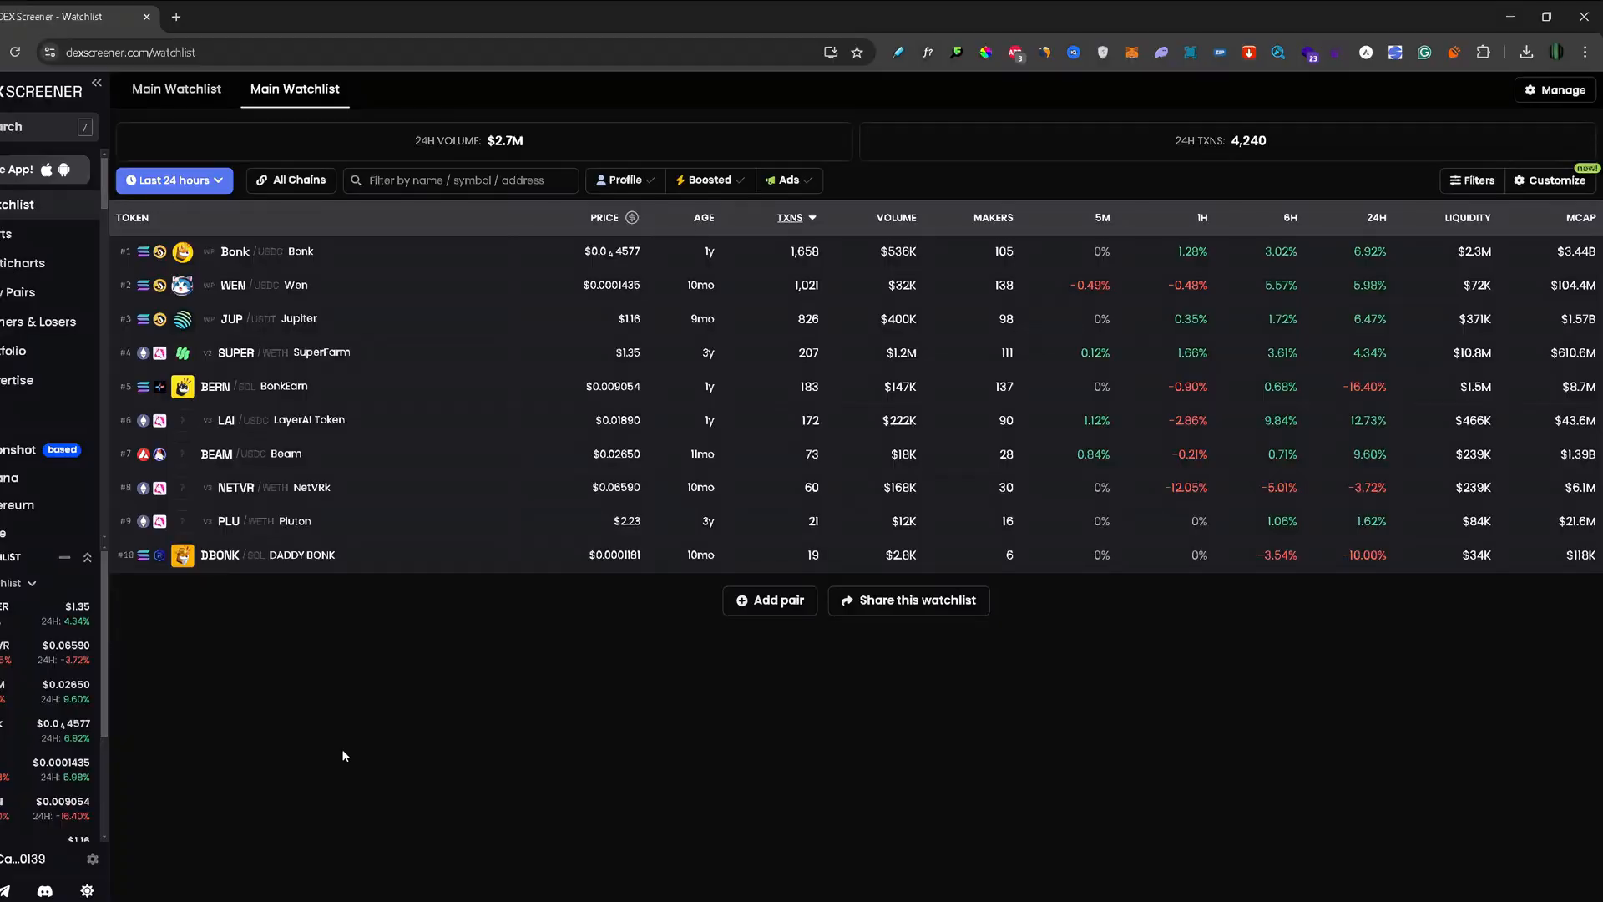